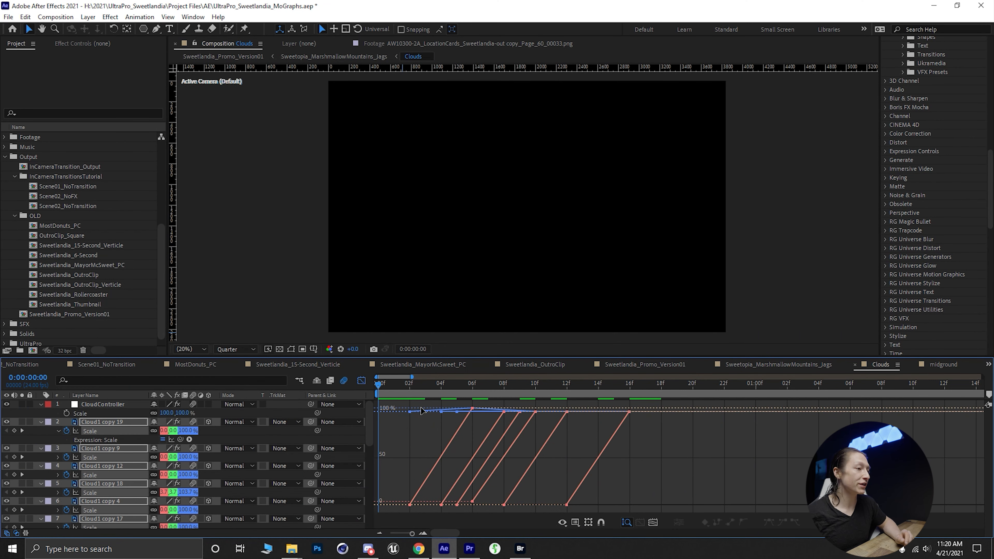
mouse_move(643, 432)
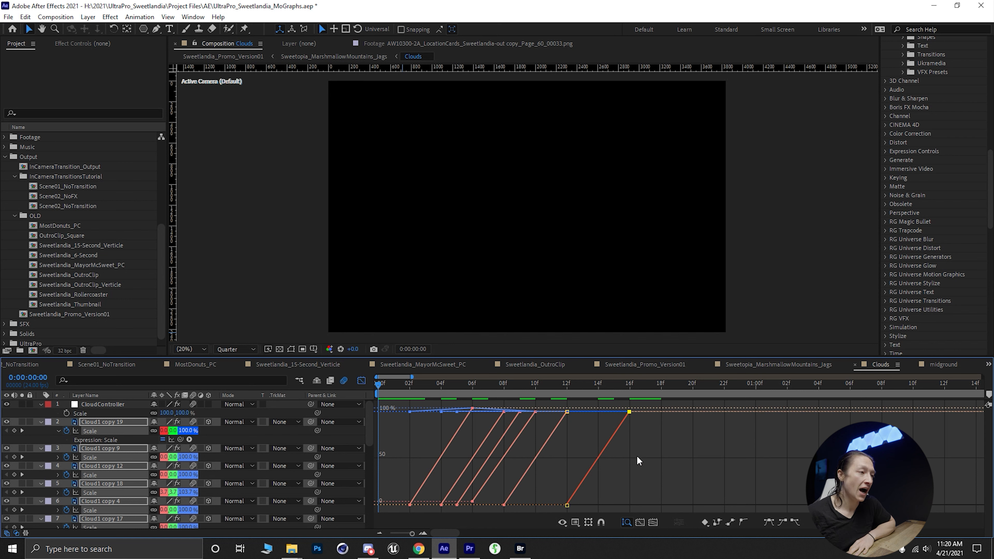
Drag the last Scale keyframe through frames 16, 13, 10 and 18, ending back near 100%.
left_click_drag(628, 413, 599, 438)
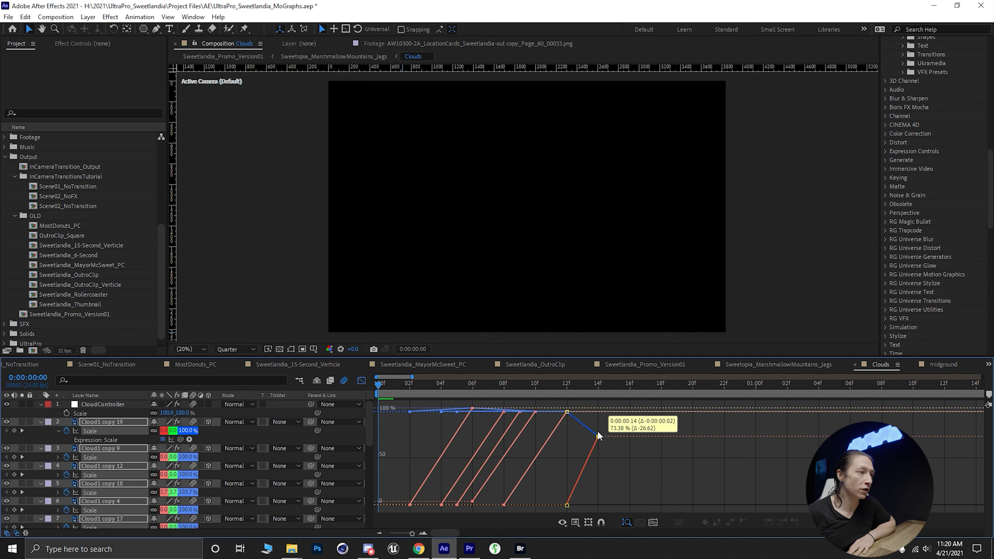
left_click_drag(598, 436, 627, 434)
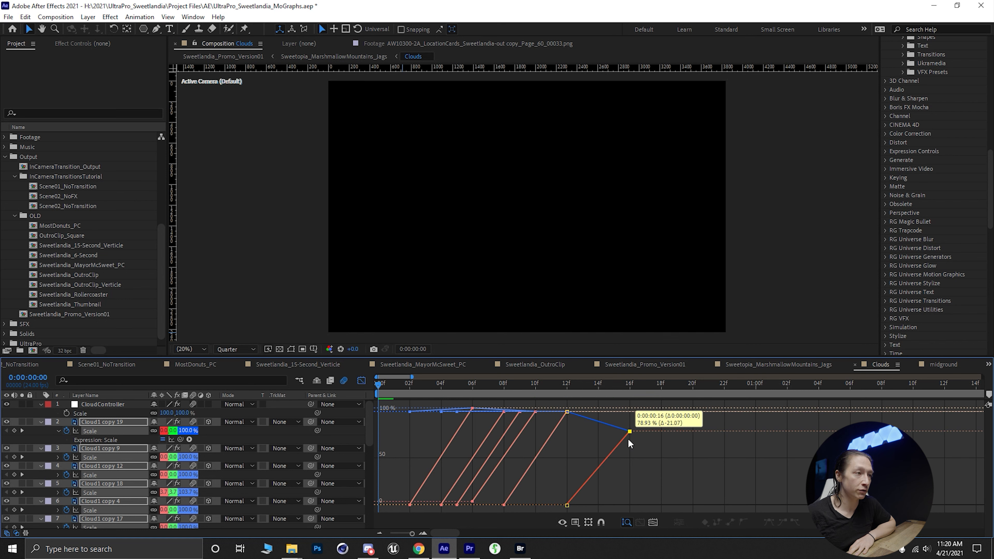
left_click_drag(627, 431, 574, 420)
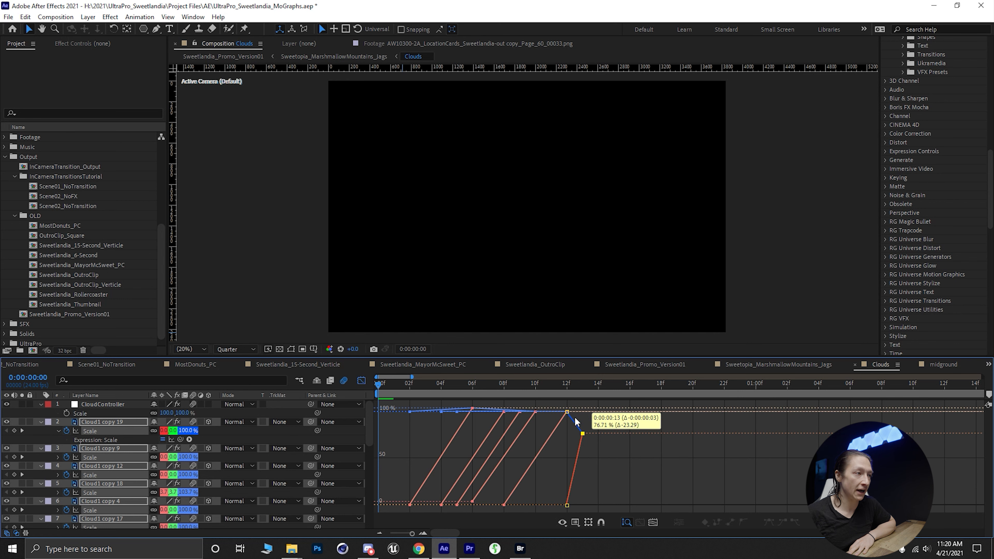
left_click_drag(567, 412, 536, 412)
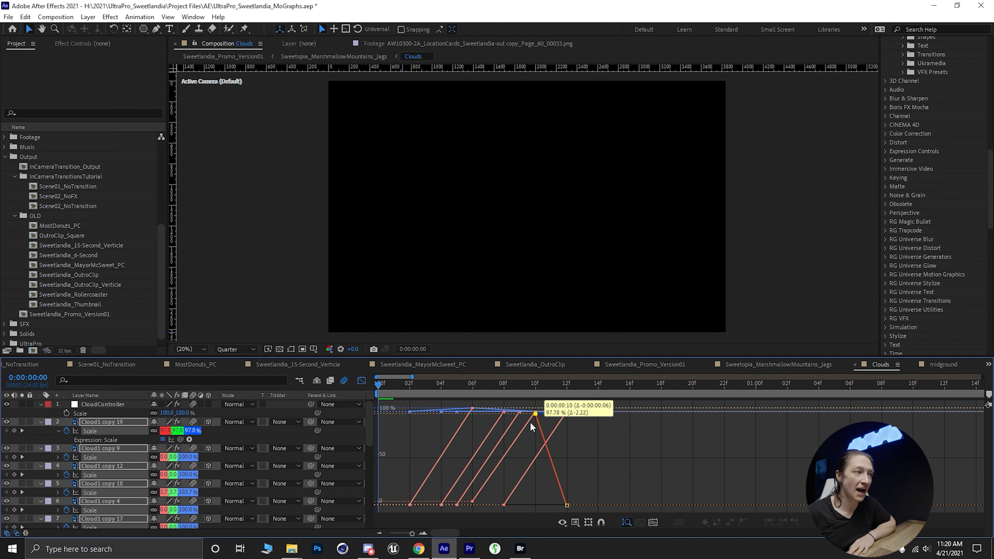
left_click_drag(535, 412, 660, 436)
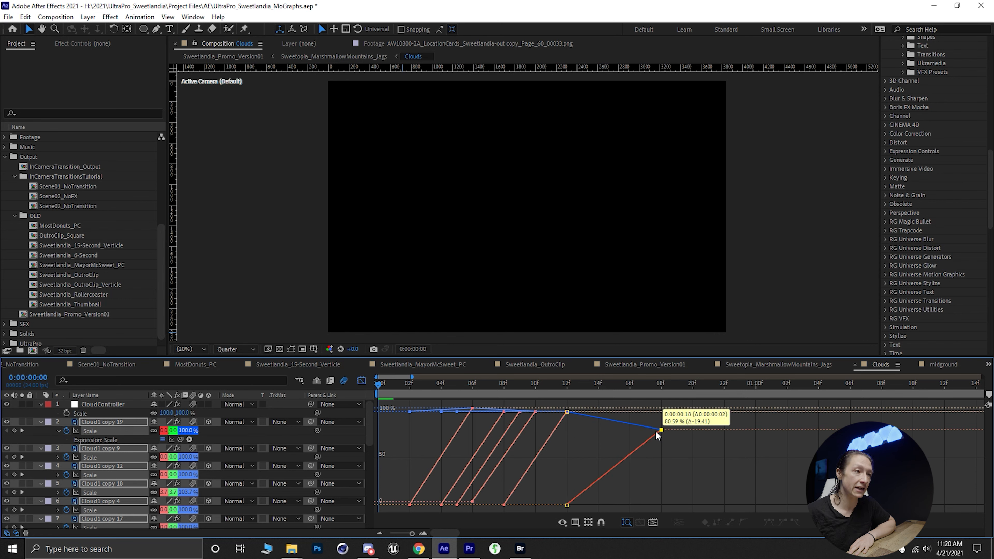
left_click_drag(657, 435, 627, 420)
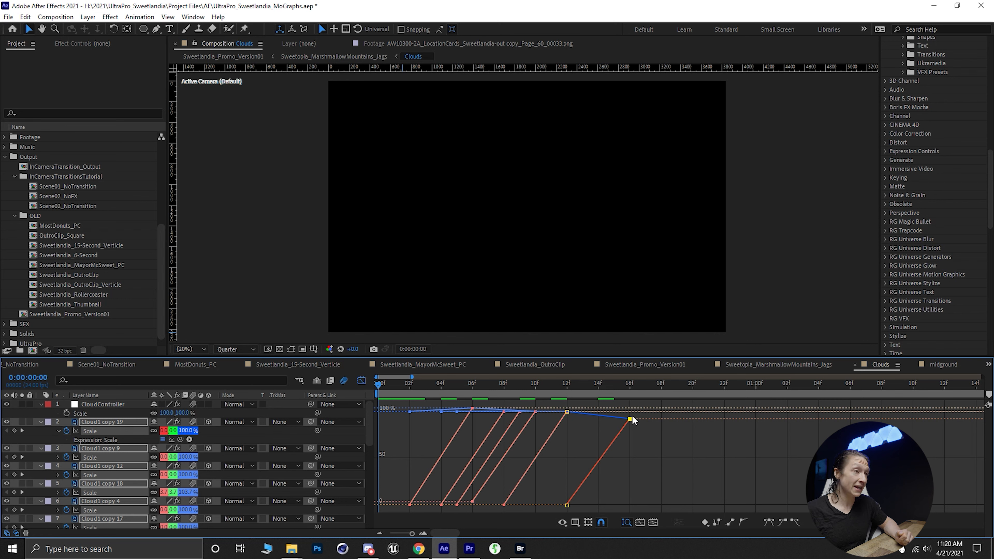
Snap the Scale keyframe to the frame-12 and frame-9 keyframes, then settle it near frame 16 at 100%.
left_click_drag(633, 420, 567, 412)
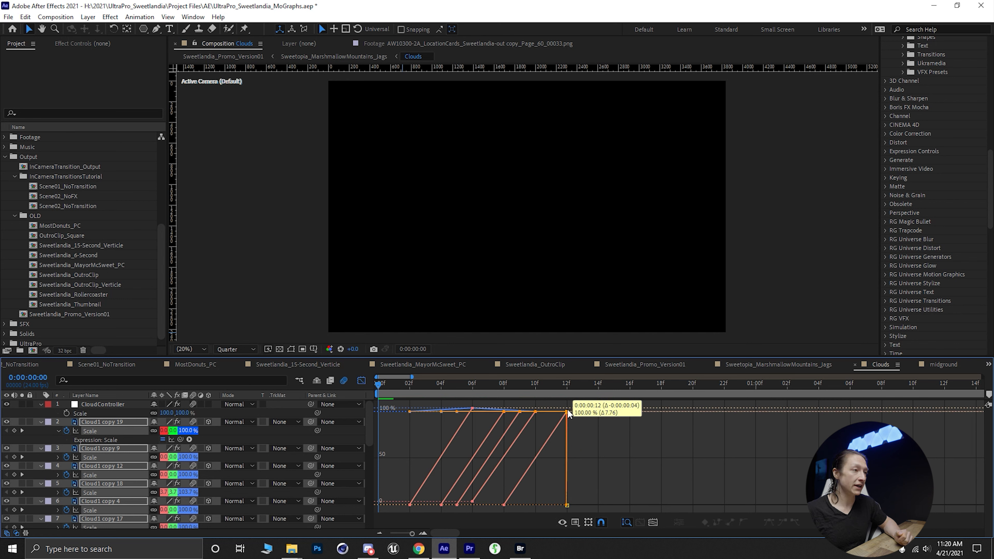
left_click_drag(567, 413, 519, 412)
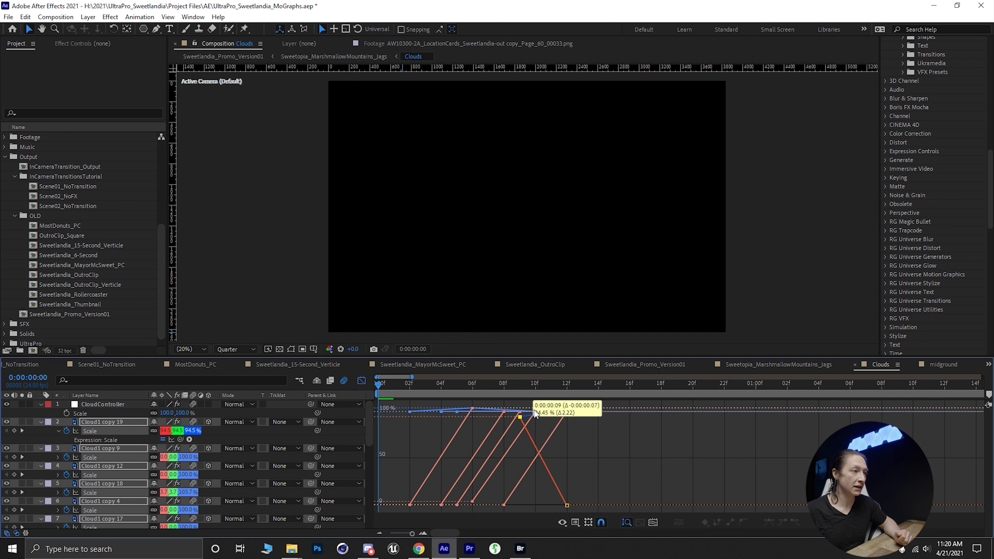
left_click_drag(520, 415, 596, 412)
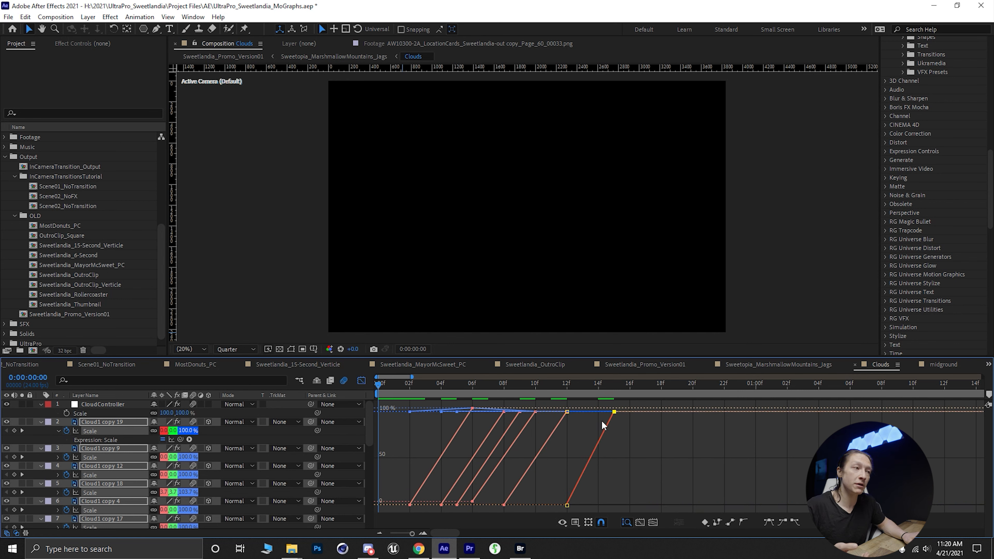
left_click_drag(613, 413, 629, 418)
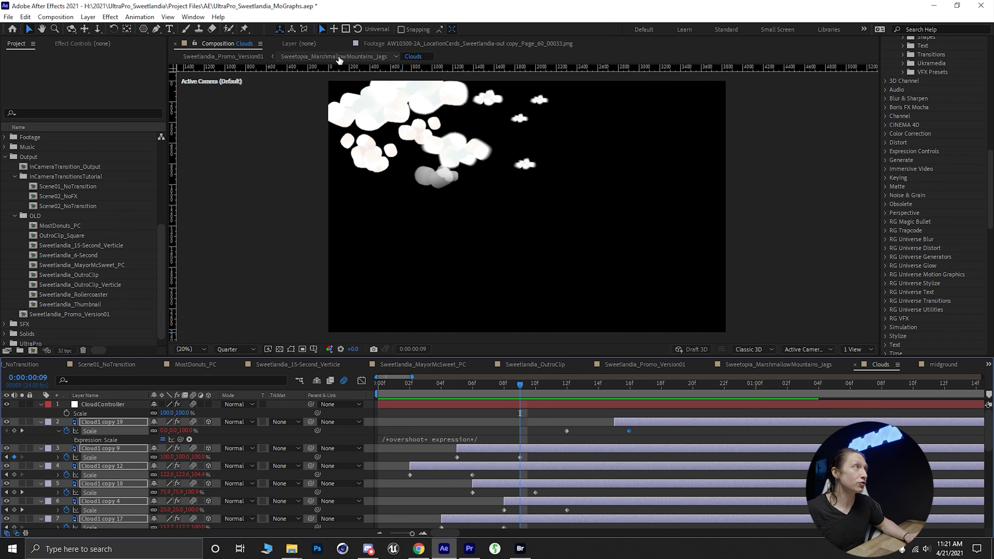
Switch to the Sweetopia_MarshmallowMountains_Jags composition from the navigator.
left_click(334, 57)
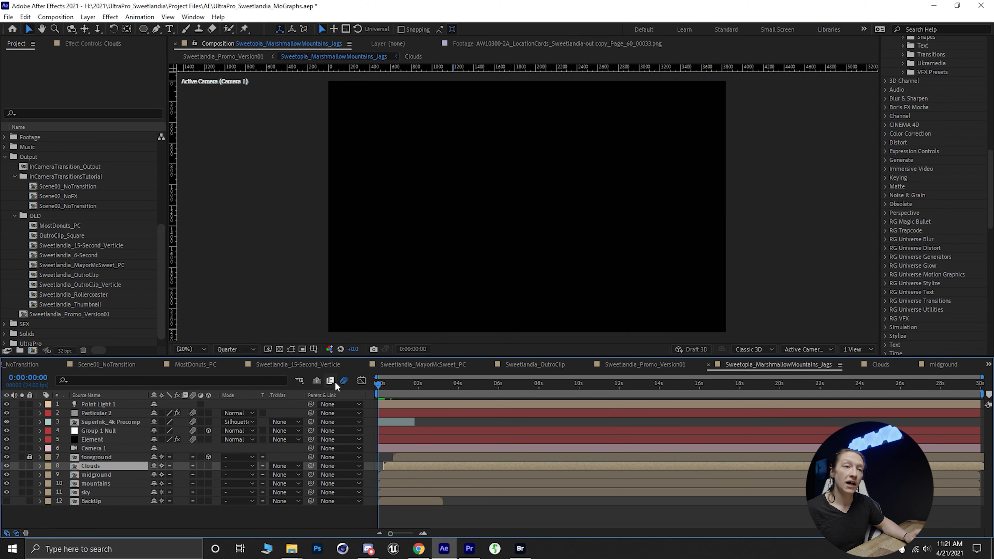